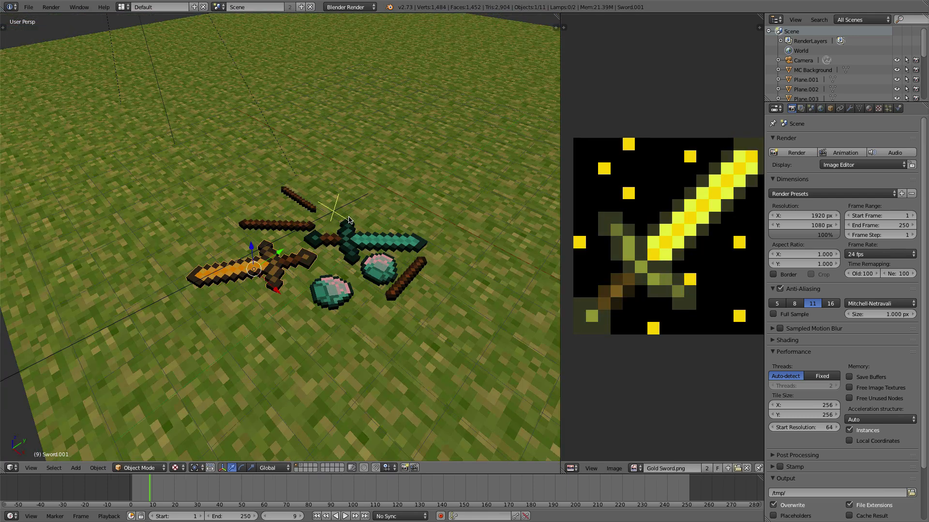
- Enlarge the Diamond Sword.png image editor to fill the whole window
left_click(28, 6)
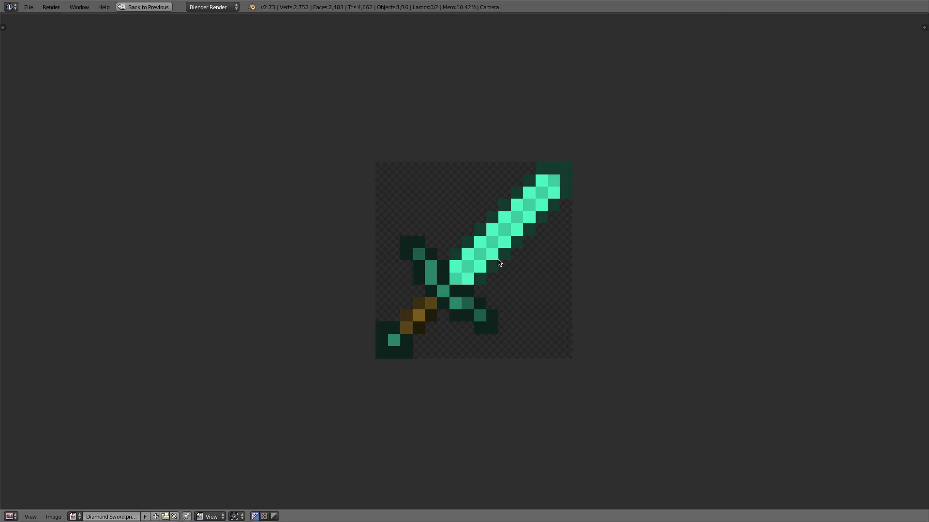
mouse_move(499, 262)
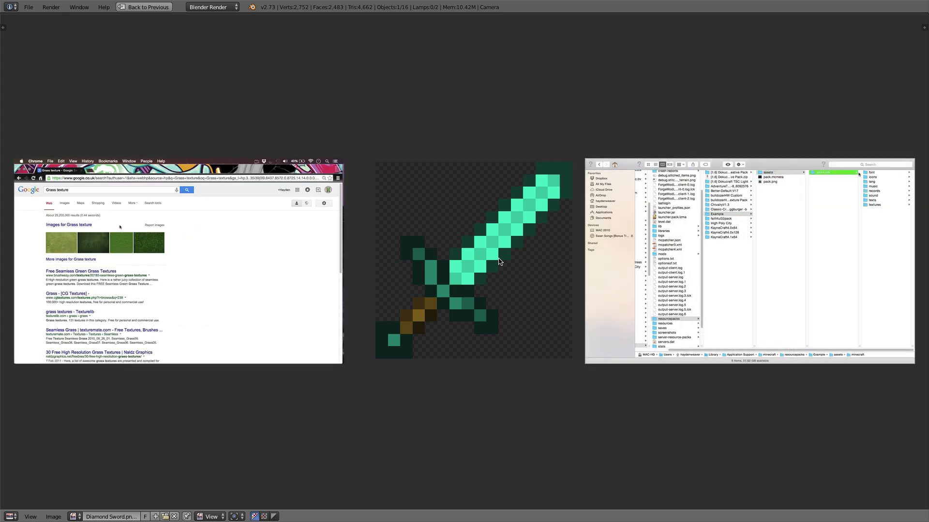
left_click(64, 203)
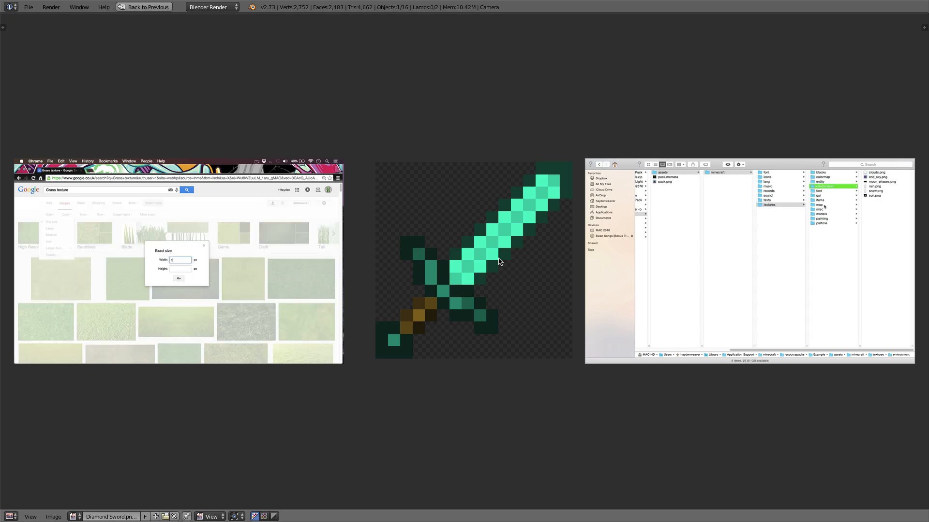
left_click(825, 186)
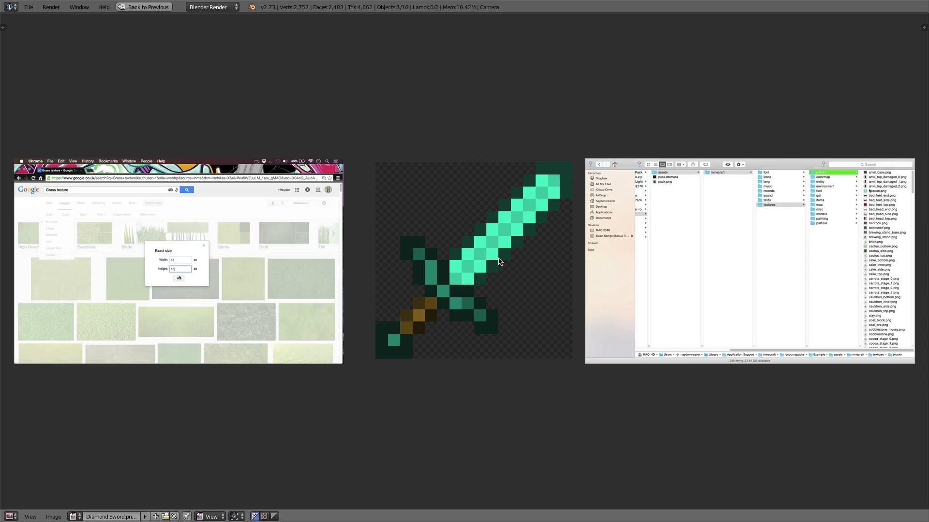
left_click(180, 278)
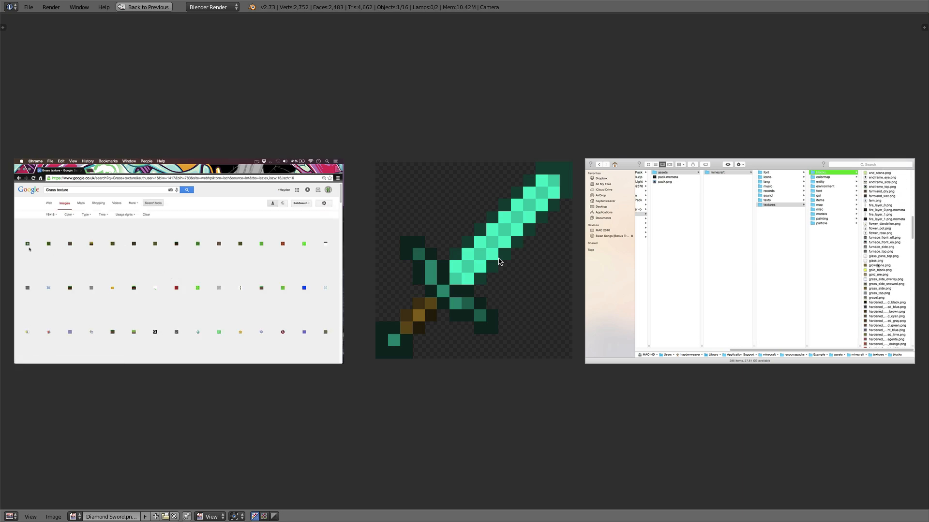
left_click(823, 265)
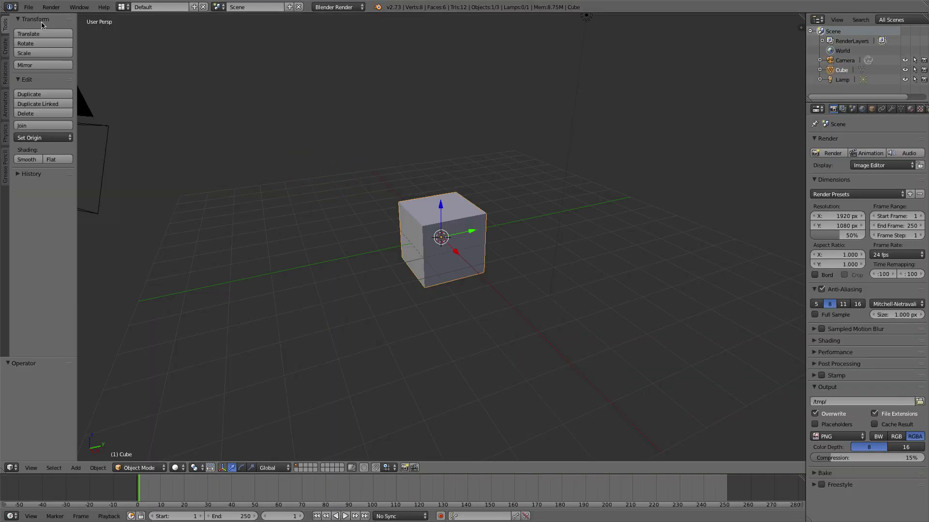
mouse_move(489, 256)
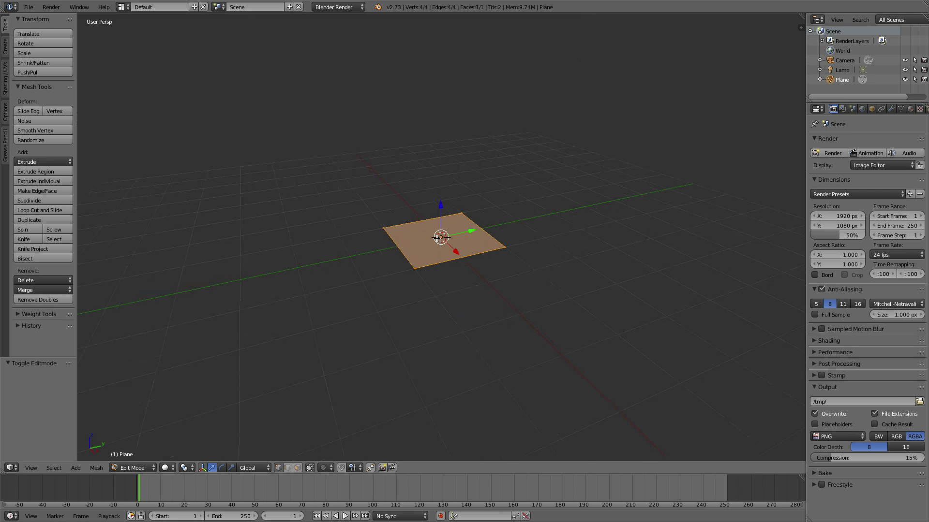
- Subdivide the plane to a 16x16 grid from top view, undoing the extra cut
left_click(28, 200)
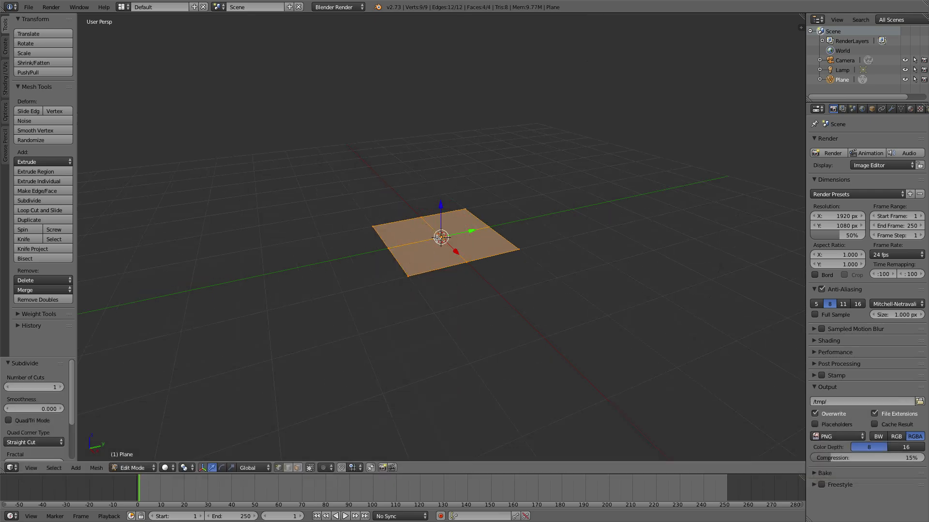
key("w")
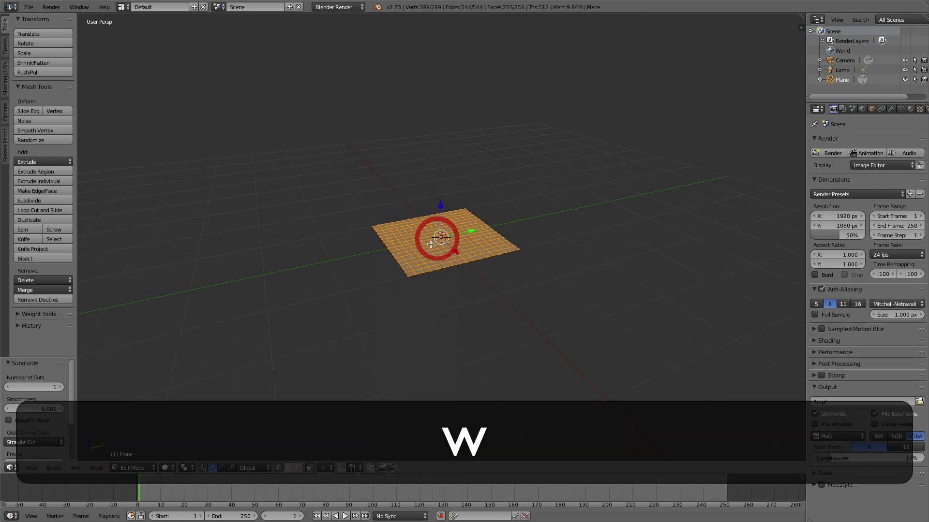
key("7")
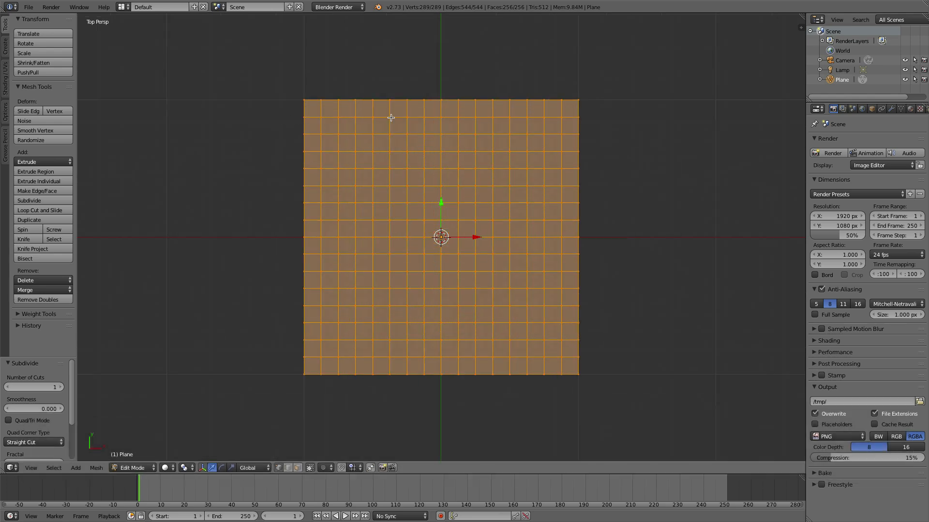
mouse_move(544, 368)
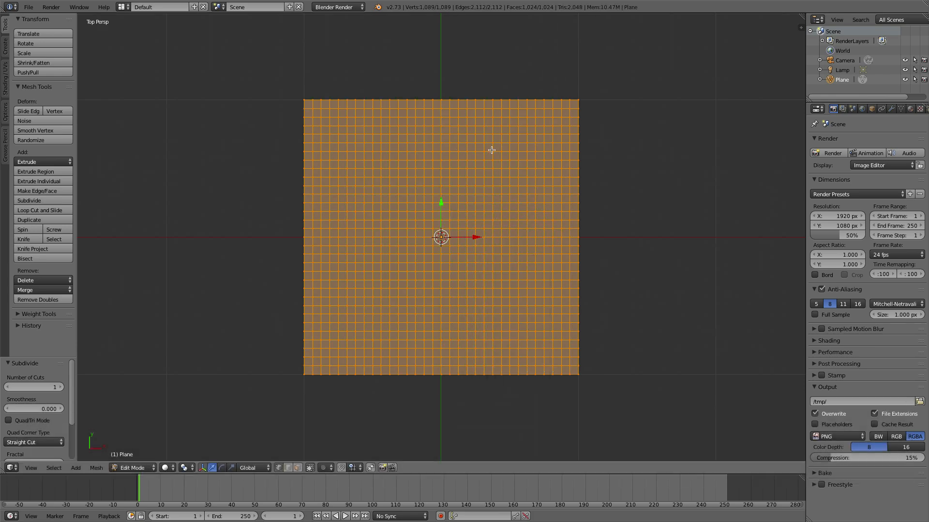
left_click(29, 200)
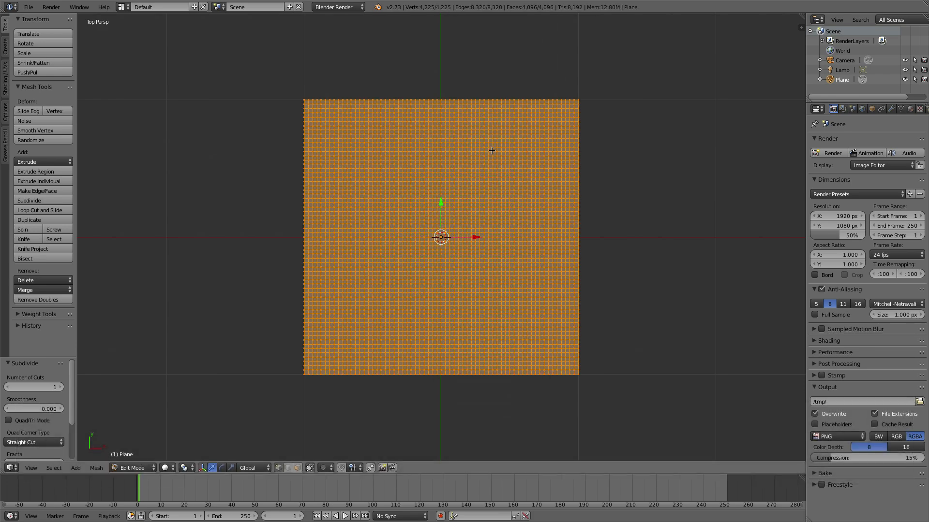
key("cmd+z")
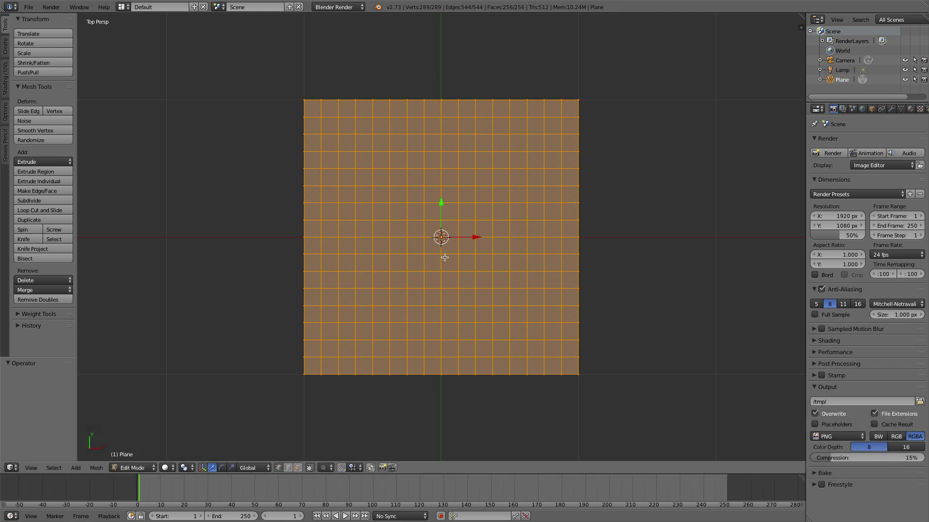
mouse_move(439, 174)
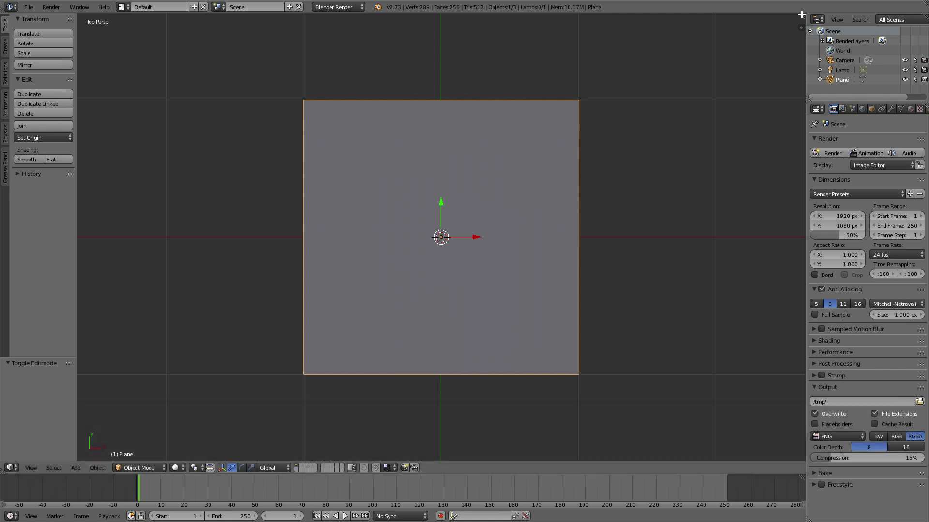
- Split off a UV/Image Editor area and open Sword of Emerald.png in it
left_click(572, 468)
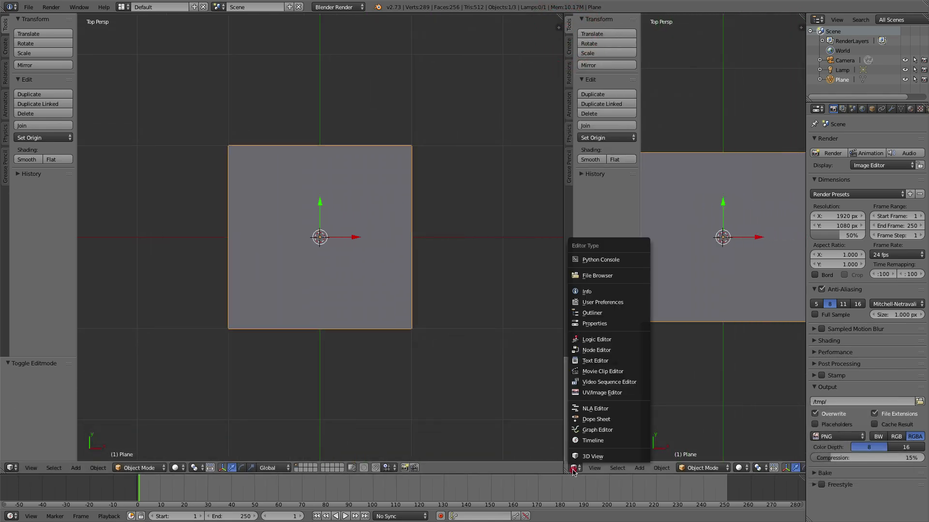
left_click(603, 392)
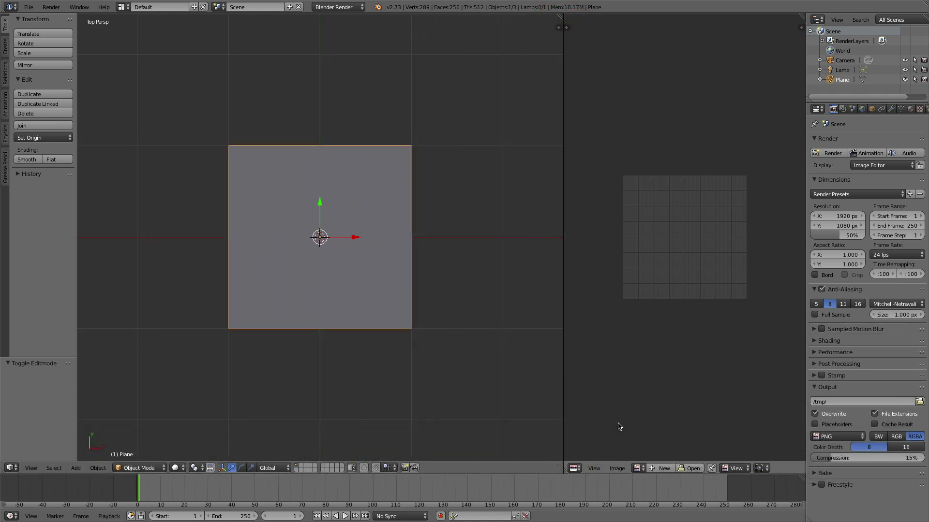
left_click(617, 469)
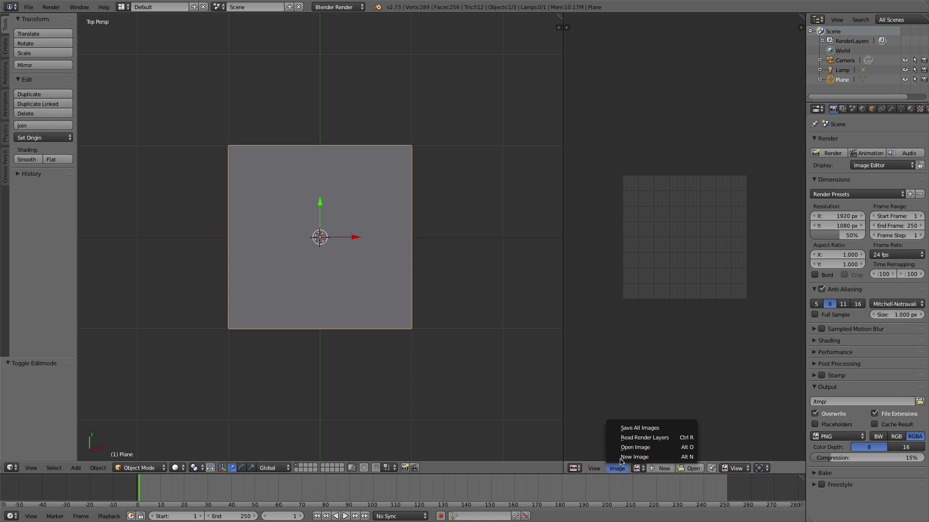
left_click(633, 447)
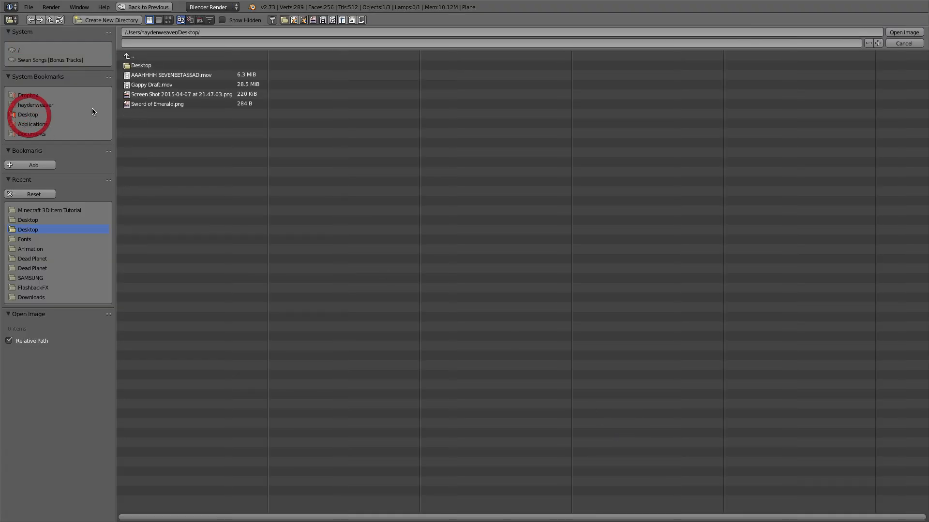
left_click(156, 103)
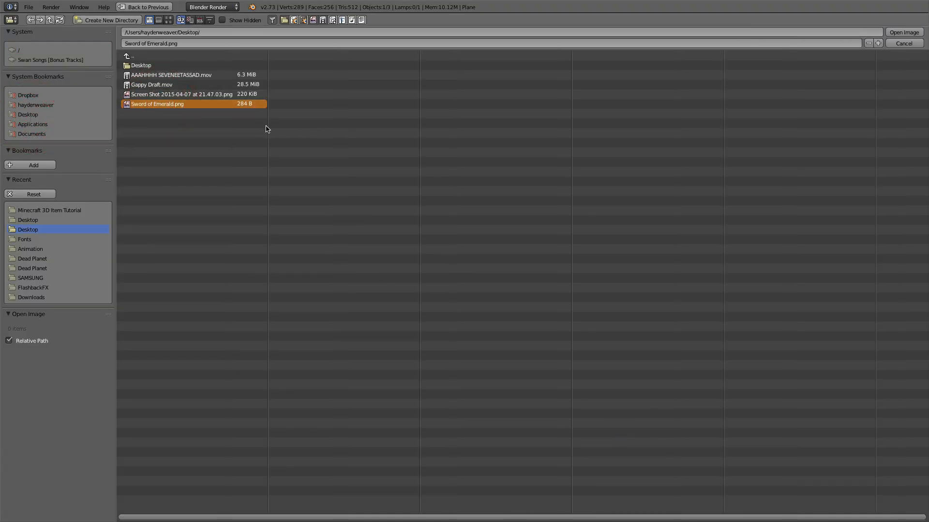
left_click(903, 32)
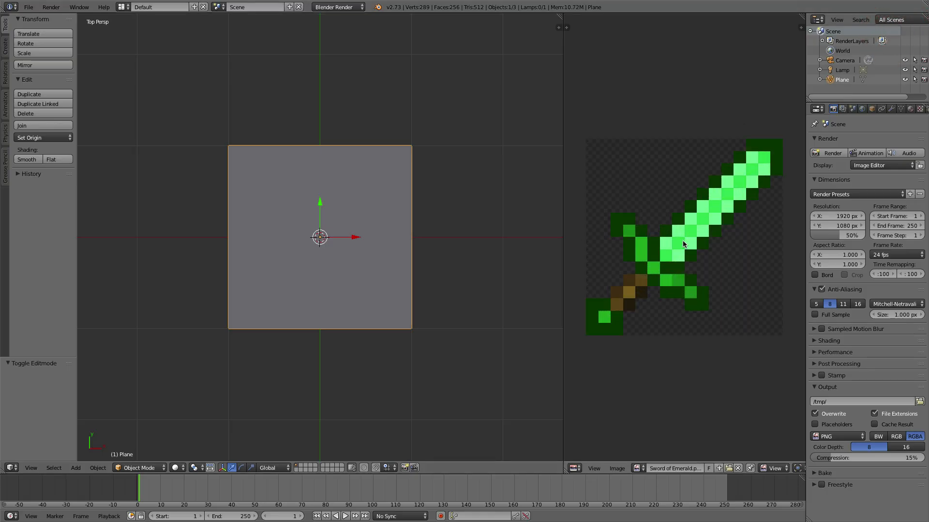
mouse_move(425, 292)
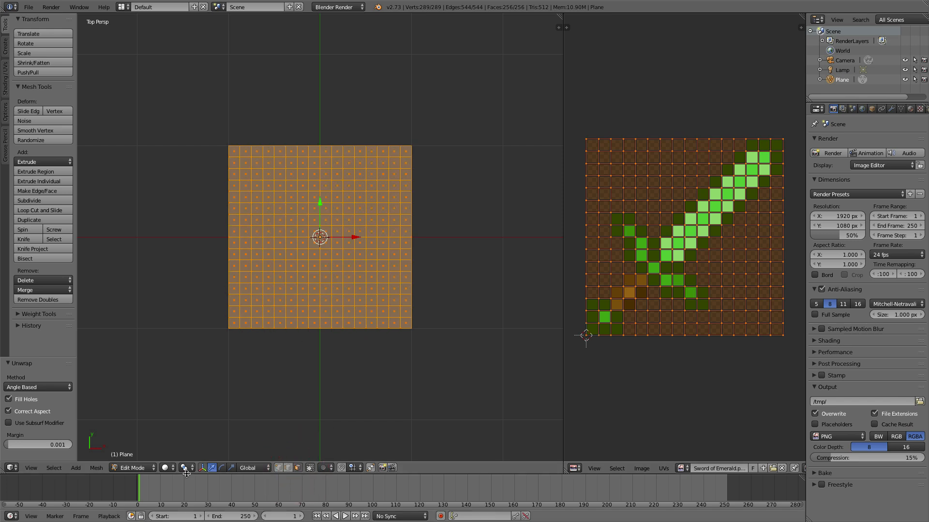
- Change the viewport shading and delete the plane's transparent background faces
left_click(168, 468)
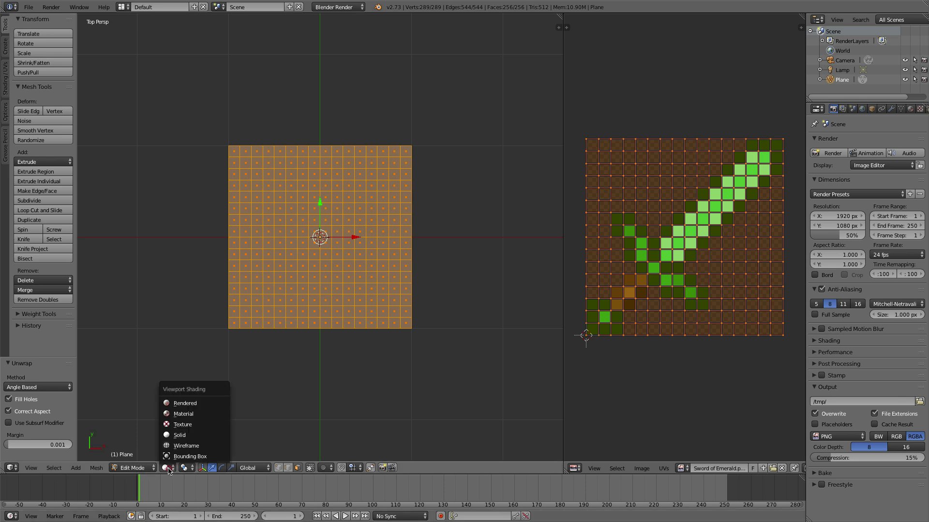
left_click(182, 425)
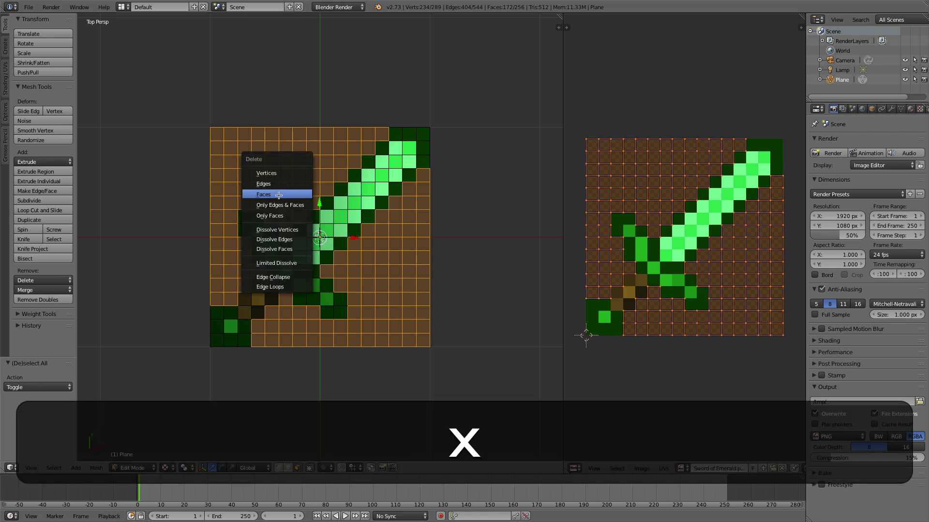
left_click(263, 195)
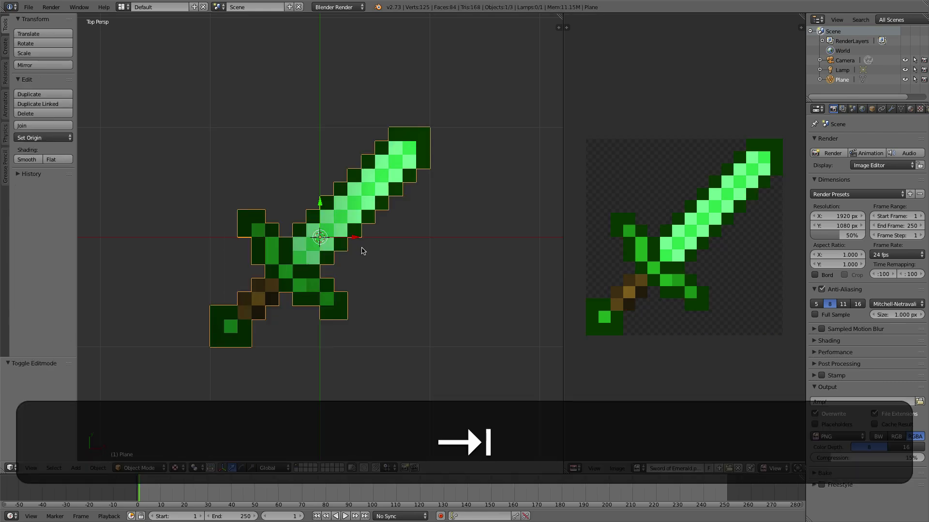
- Extrude all sword faces 0.125 along Z and orbit to view the depth
key("Tab")
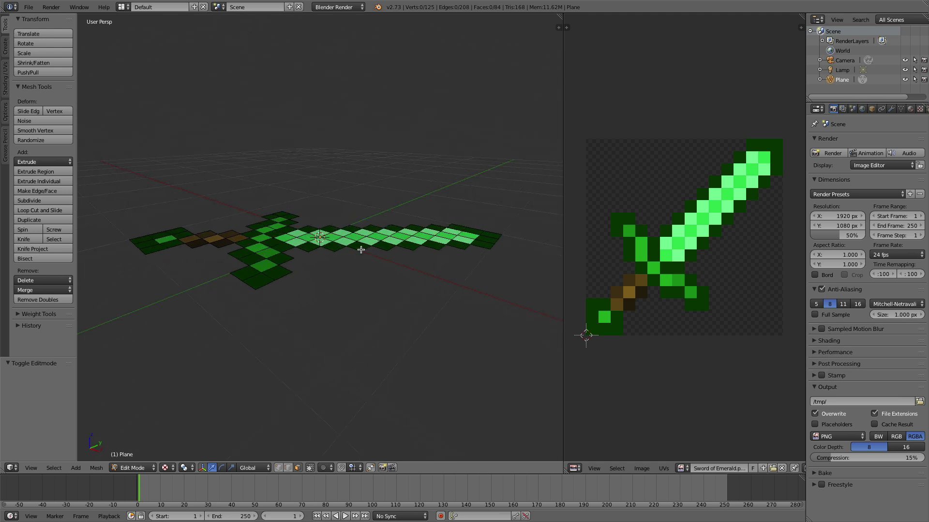
key("a")
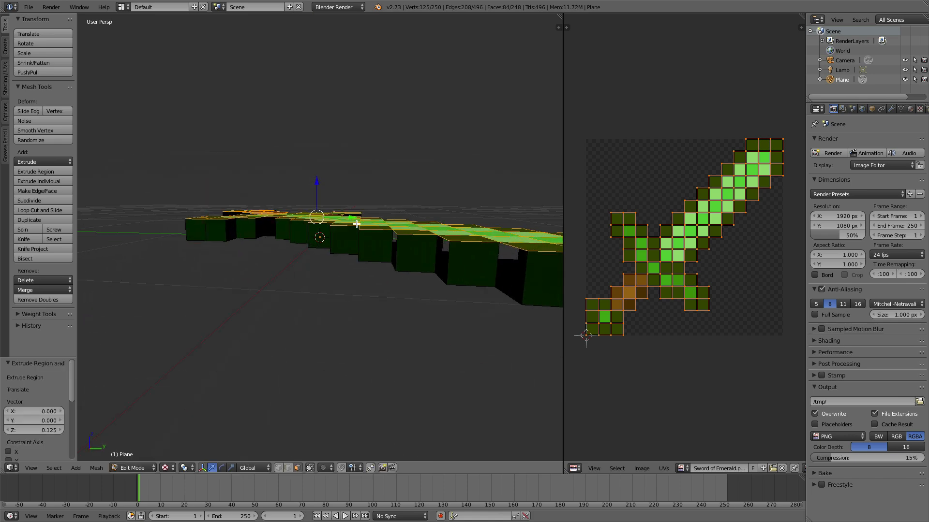
key("Tab")
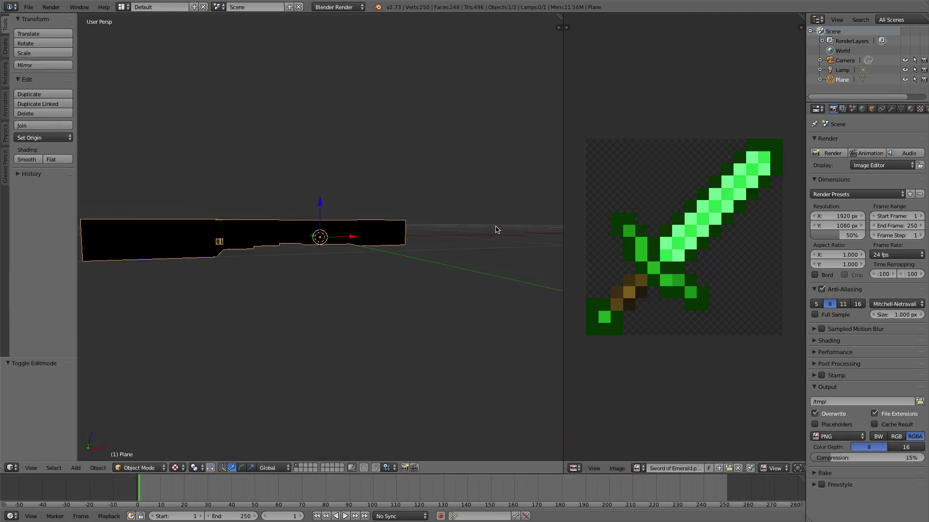
left_click_drag(319, 237, 385, 258)
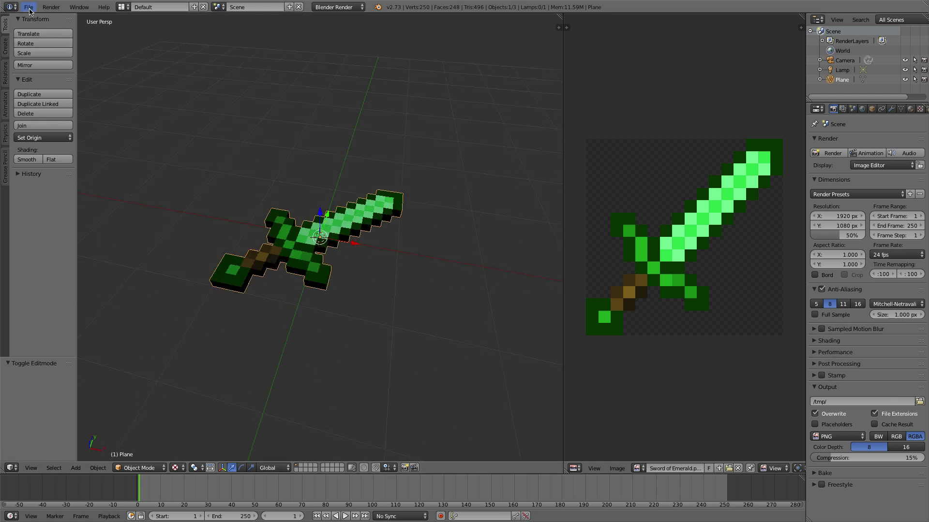
- Check the Input settings in User Preferences and close the window
left_click(28, 7)
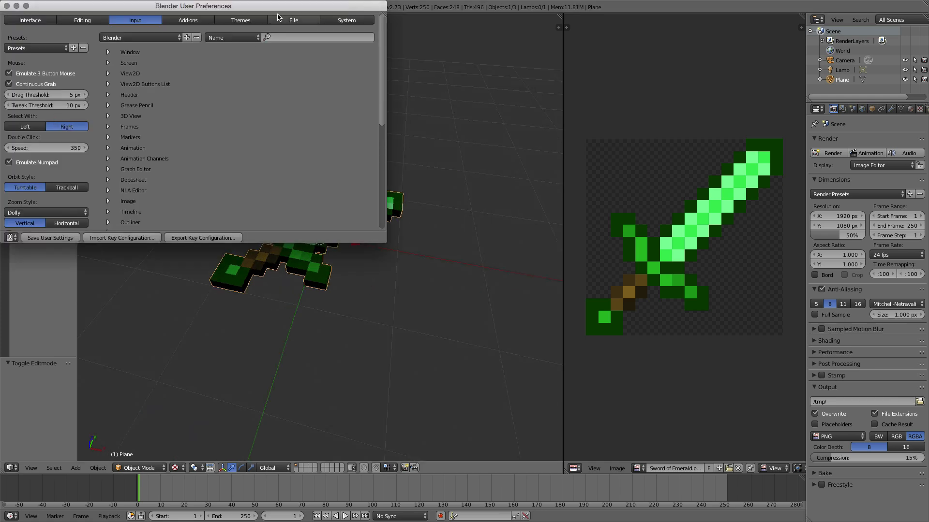
left_click(346, 20)
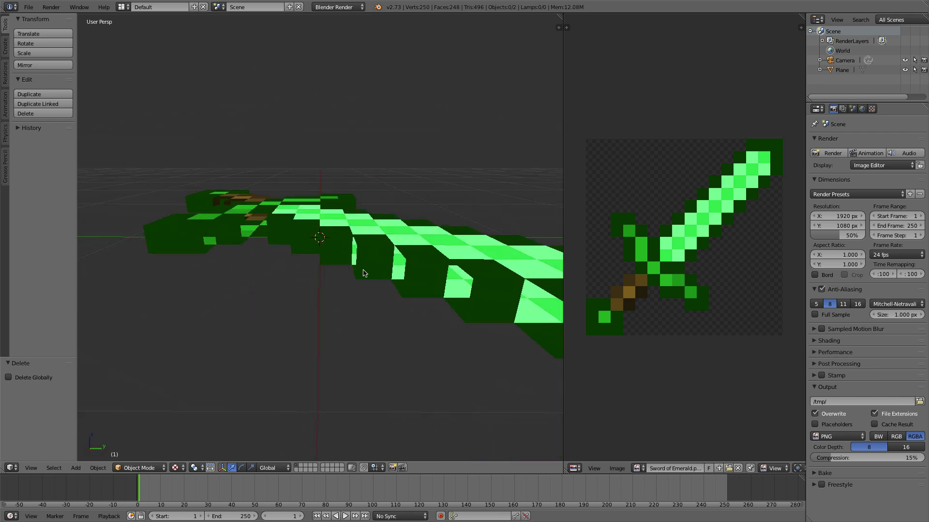
- Fit the sword's UVs to the emerald image and align the camera to the sword
left_click_drag(364, 273, 464, 298)
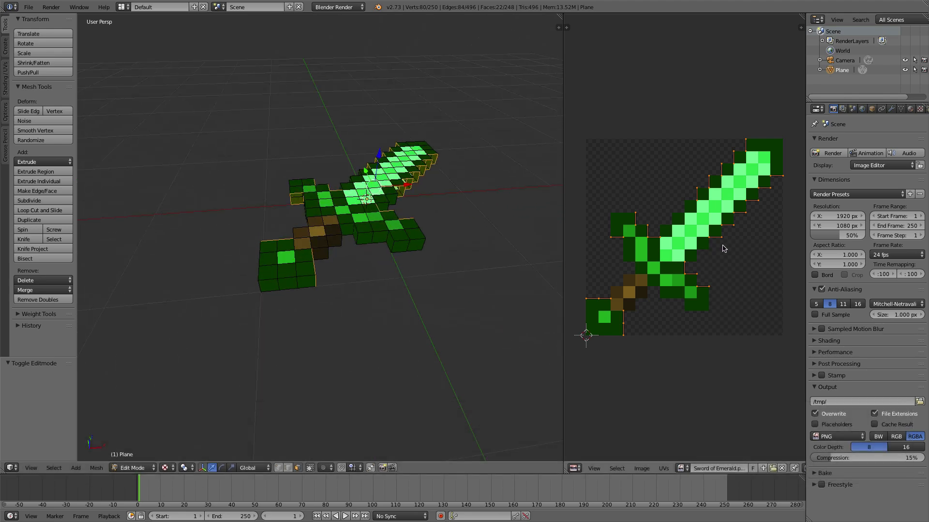
mouse_move(792, 224)
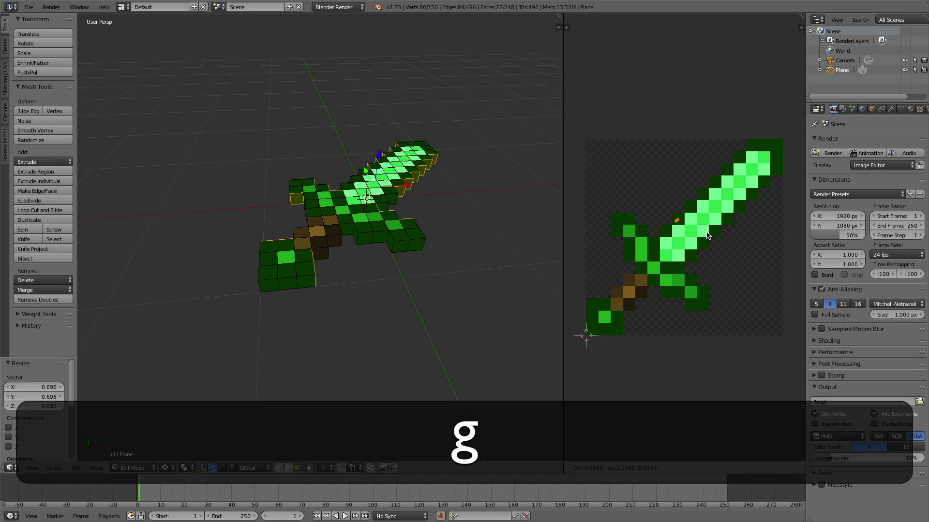
key("Tab")
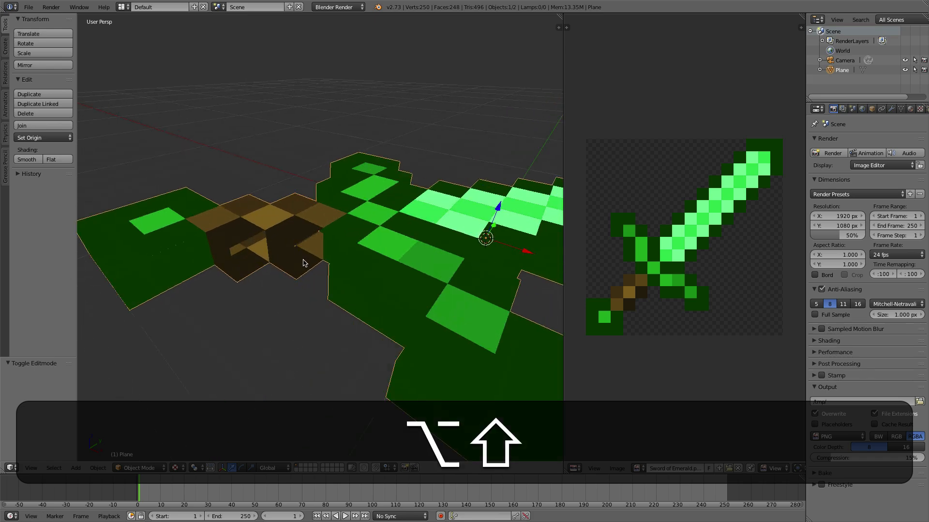
key("Tab")
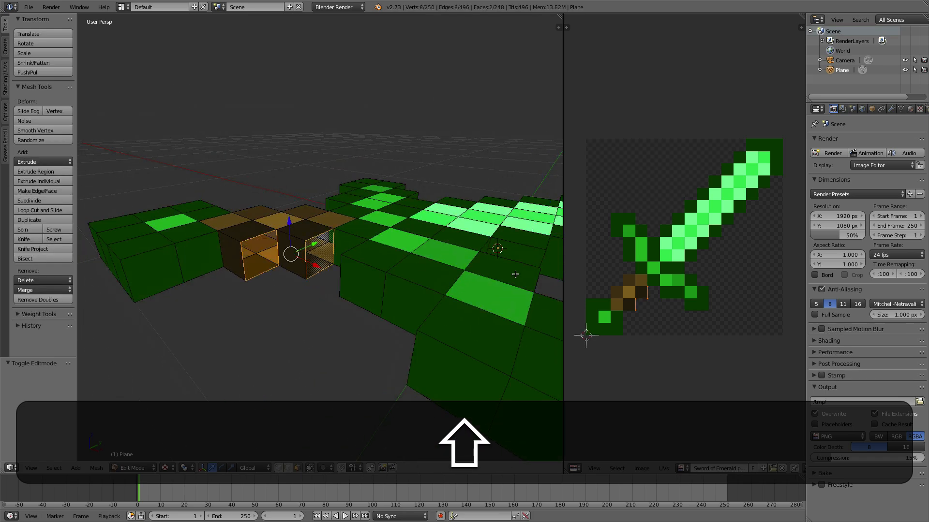
key("g")
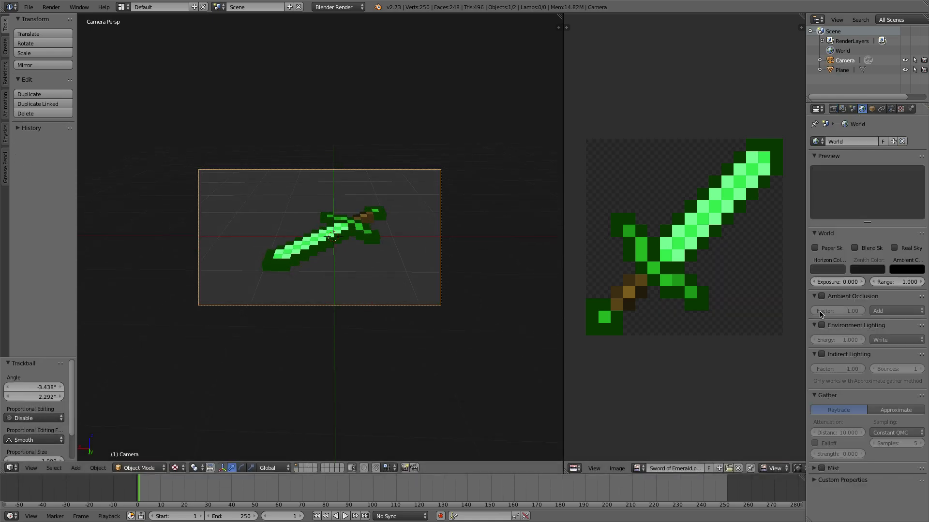
- Render a test image showing the untextured white sword
left_click(51, 6)
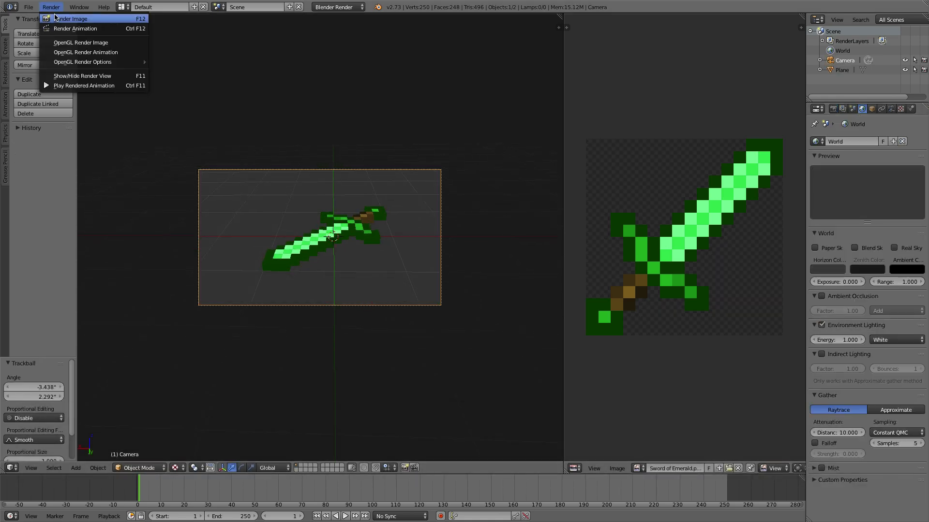
left_click(73, 18)
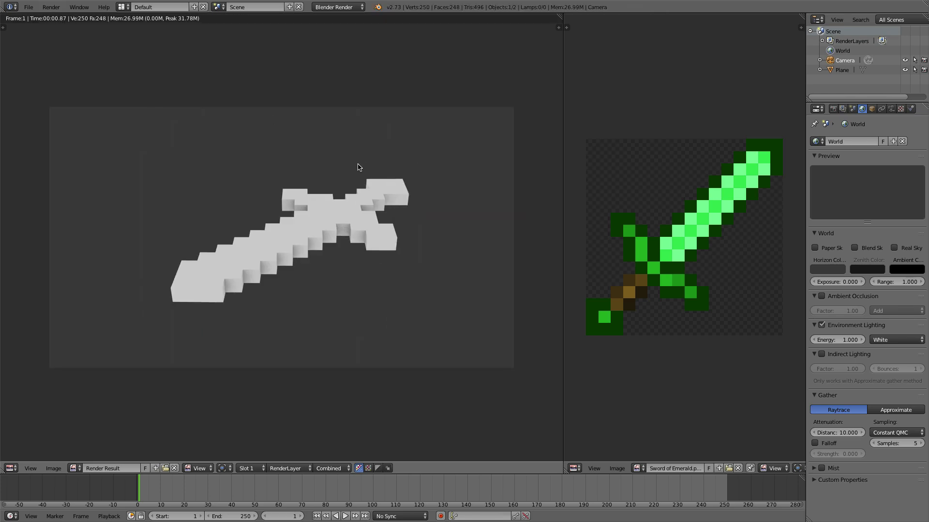
mouse_move(266, 211)
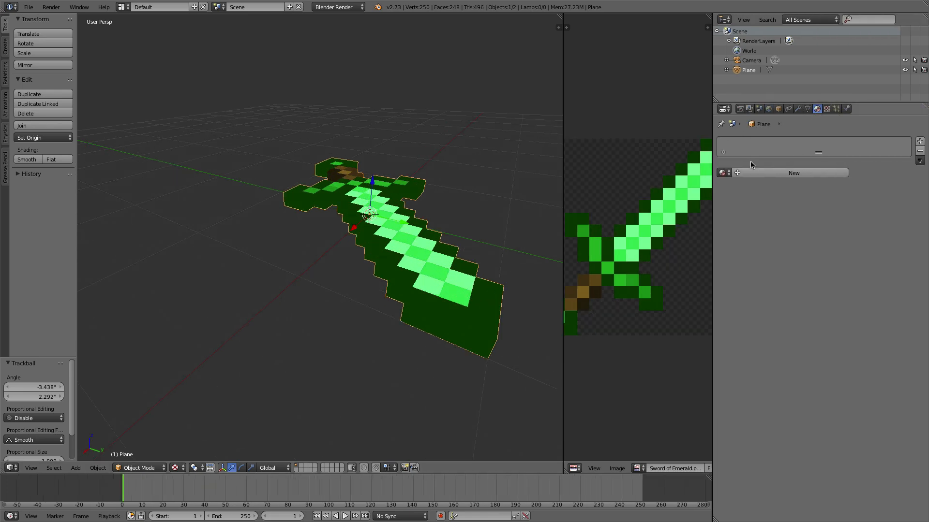
- Create a material named Sword with specular intensity 0, plus a new texture
left_click(794, 172)
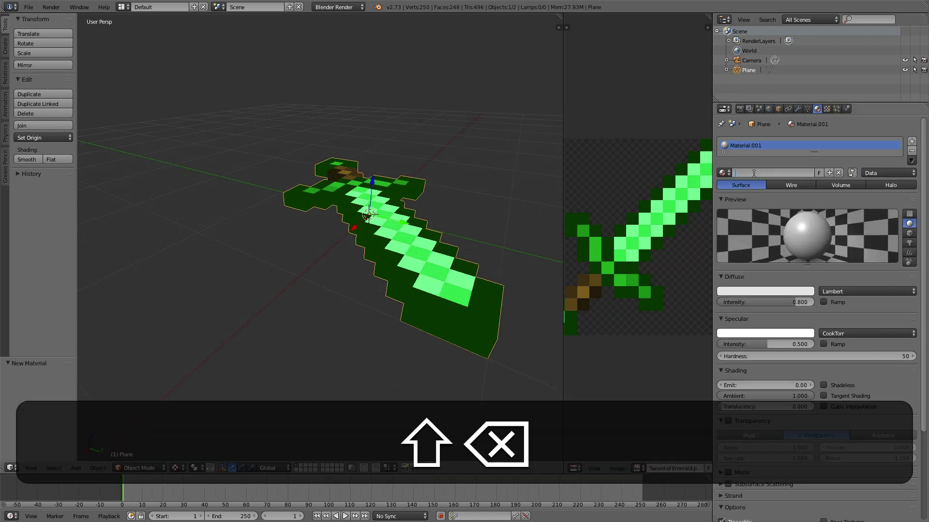
type("Sword")
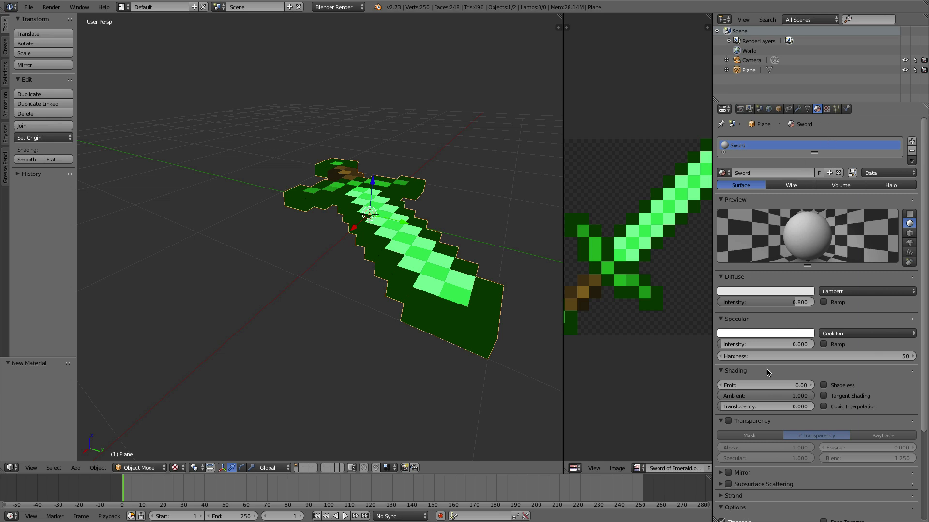
left_click(825, 109)
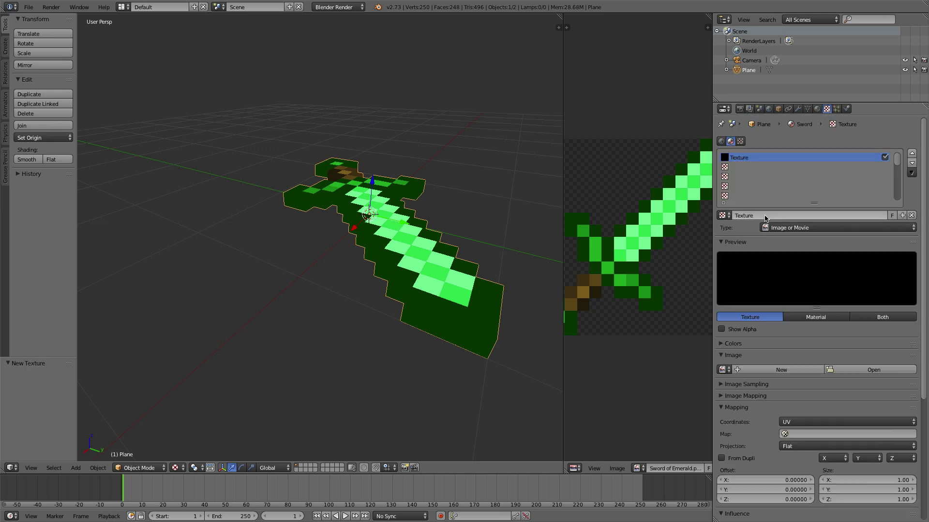
- Name the texture Sword, load Sword of Emerald.png, and render with F12
type("Sword")
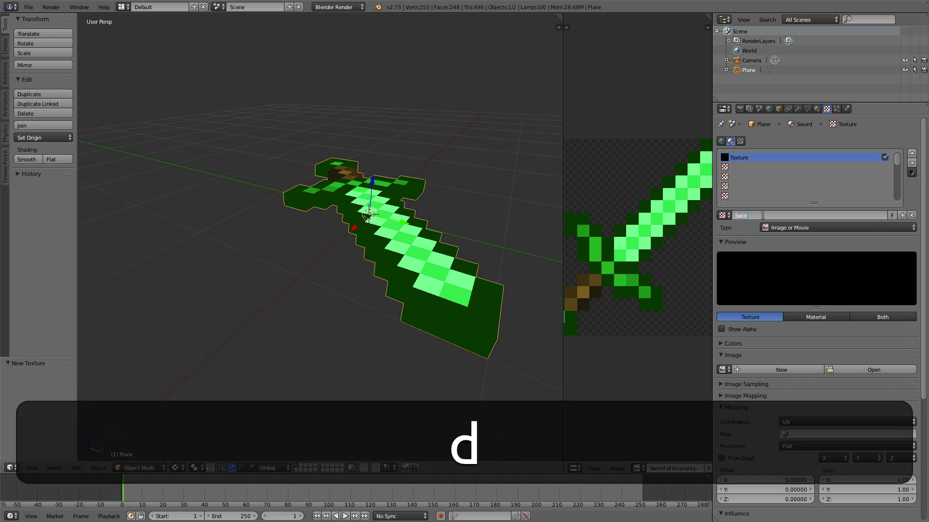
key("Return")
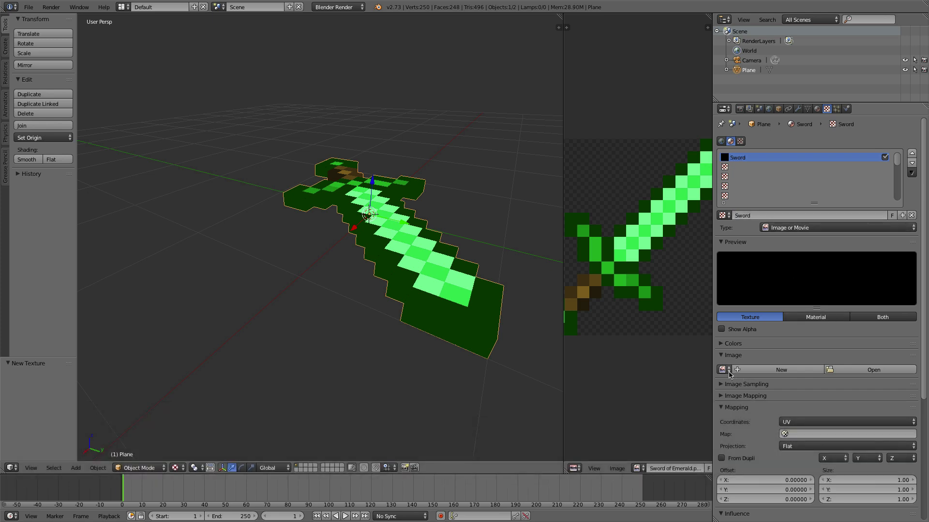
left_click(721, 370)
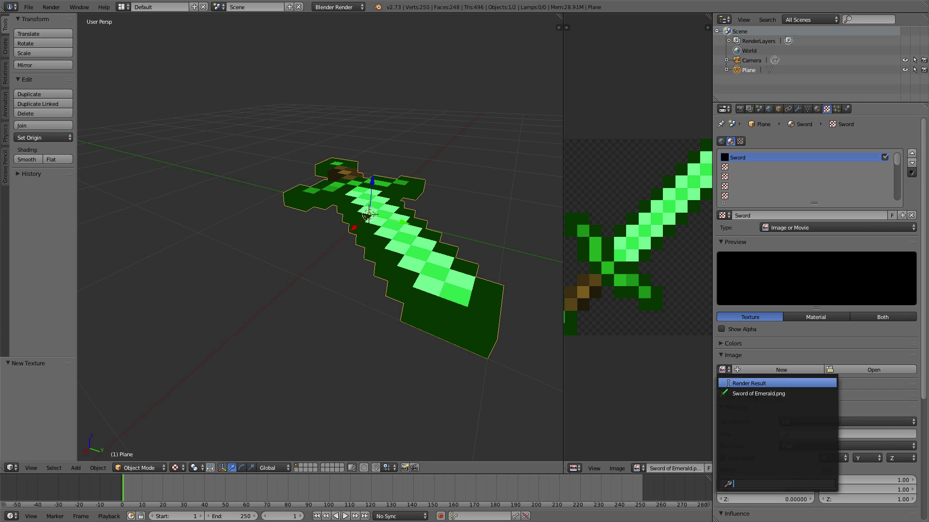
left_click(759, 394)
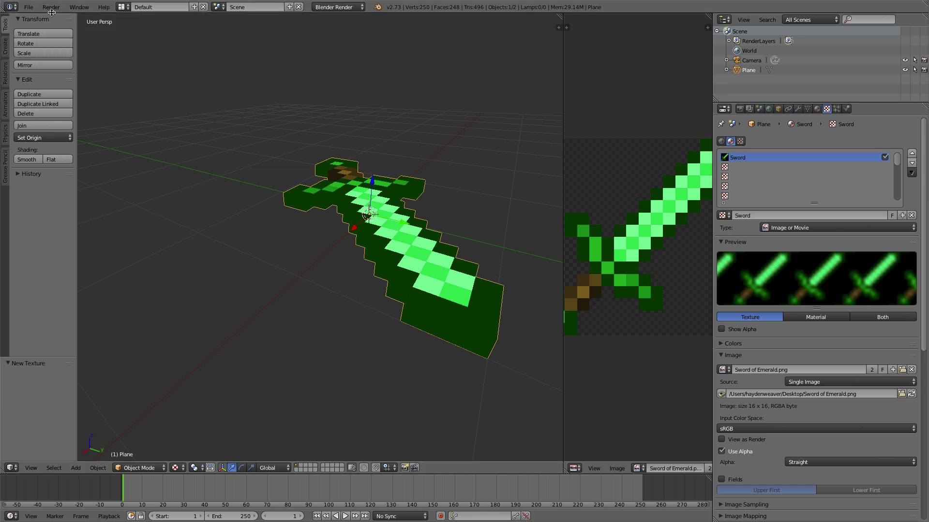
key("F12")
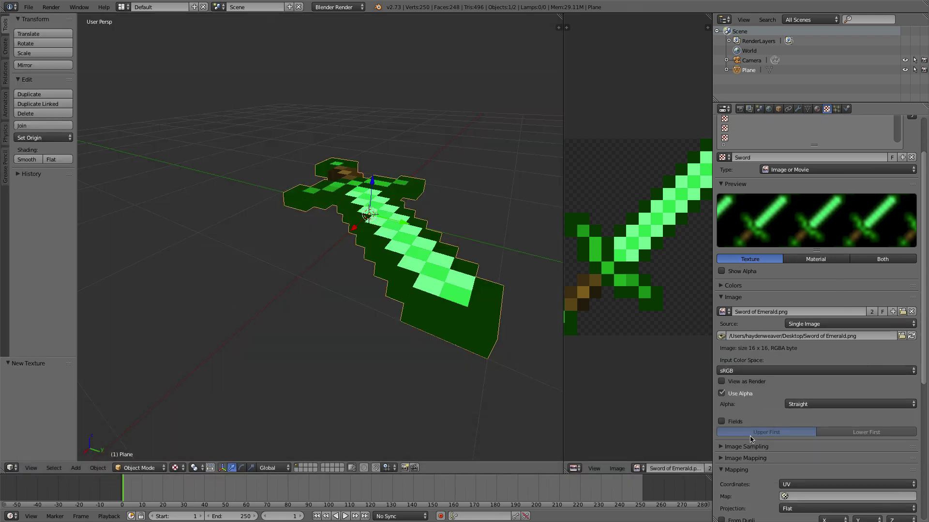
- Disable MIP Map, Interpolation and Use Alpha on the Sword texture, and set Filter to FELINE
left_click(721, 446)
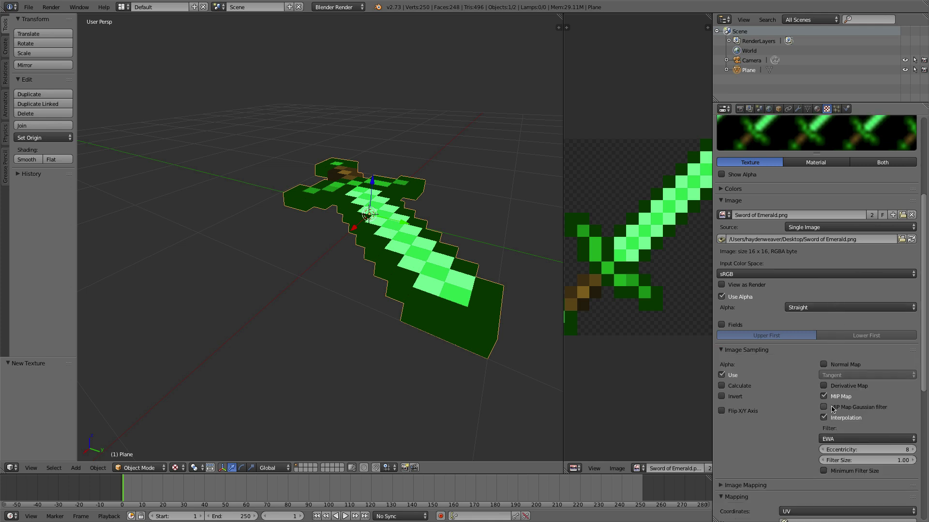
left_click(823, 417)
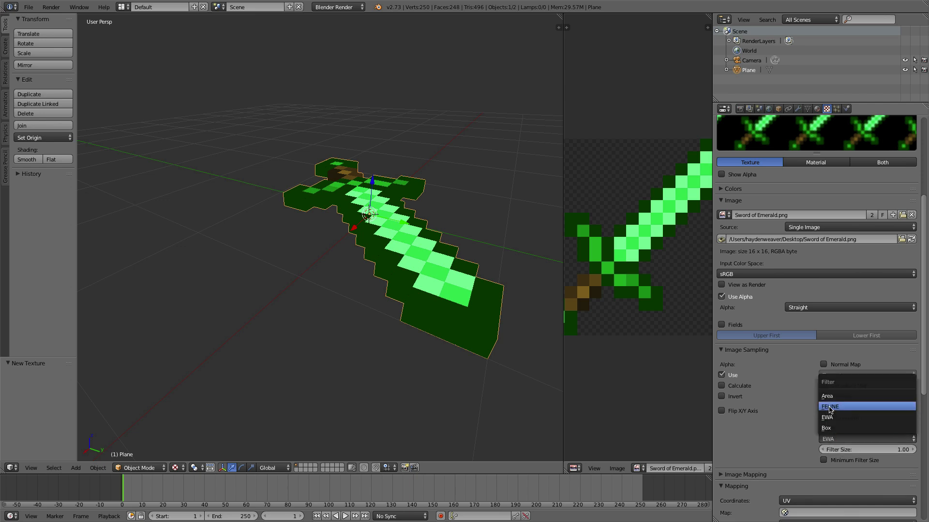
left_click(829, 407)
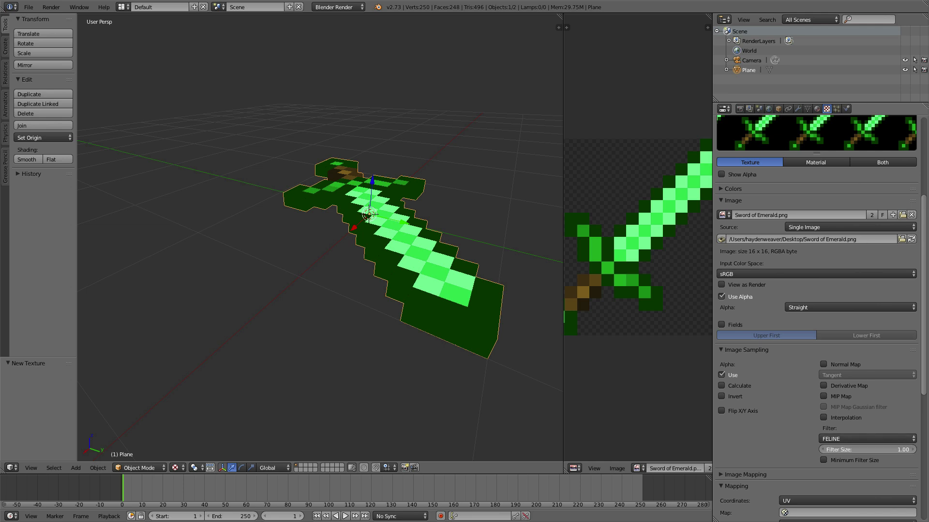
left_click(822, 460)
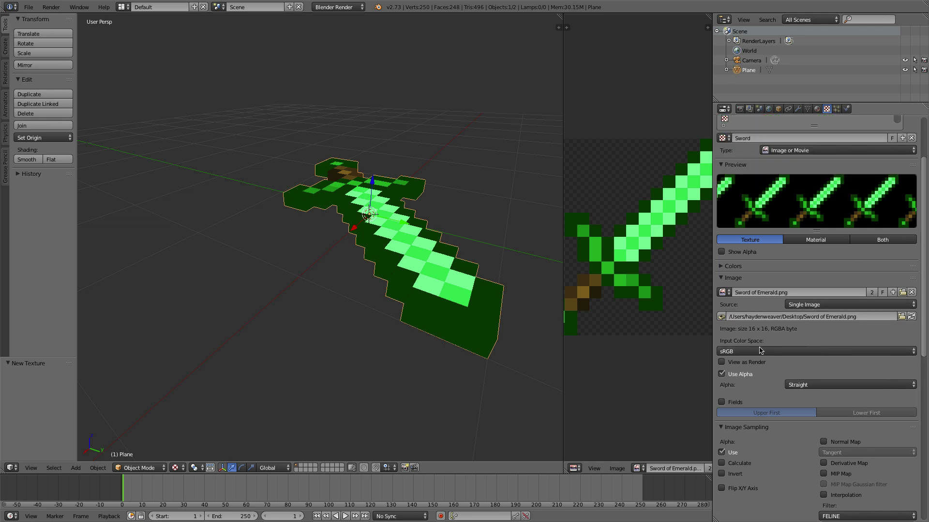
left_click(721, 374)
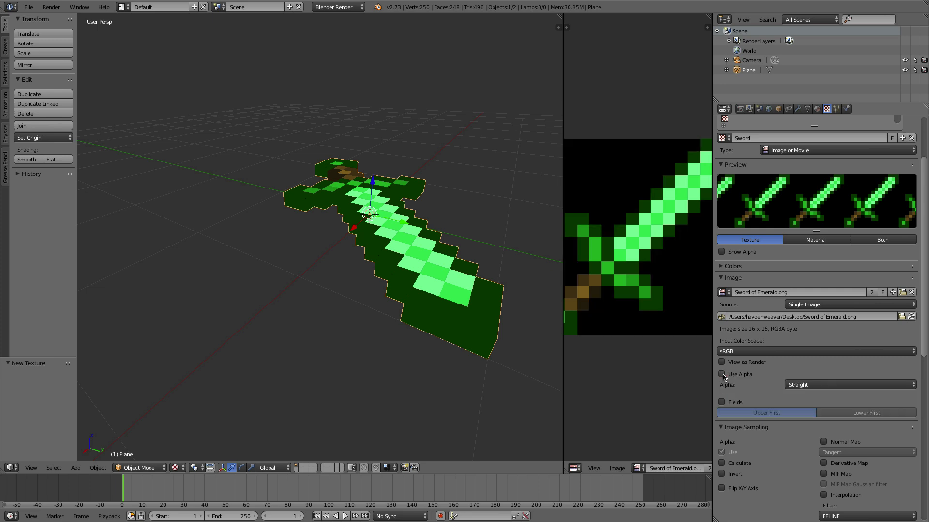
left_click(721, 374)
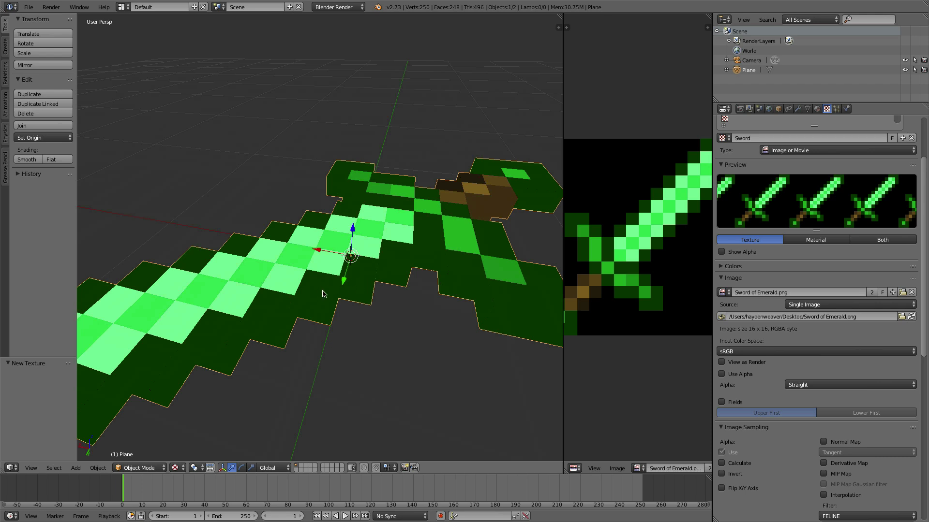
mouse_move(713, 363)
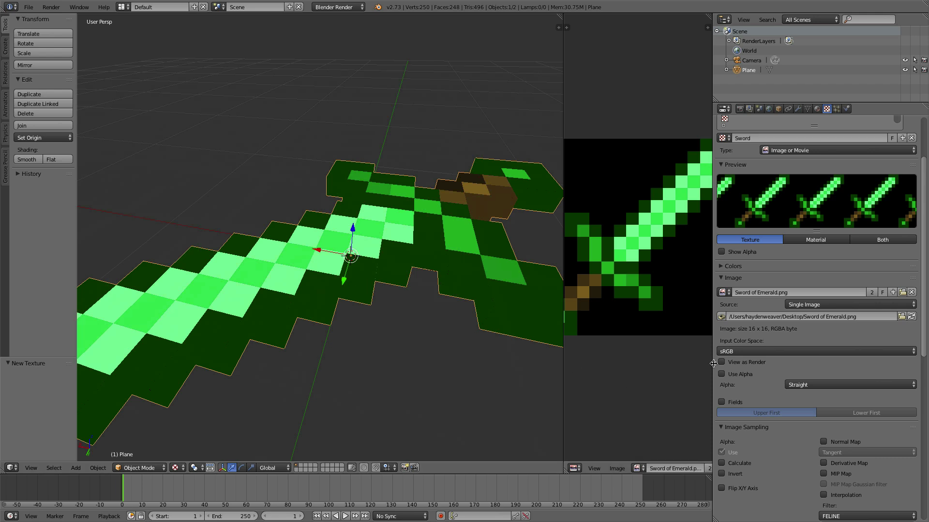
- Re-enable Use Alpha, set Filter Size 0.10 with Minimum Filter Size, and collapse the Image panel
left_click(815, 109)
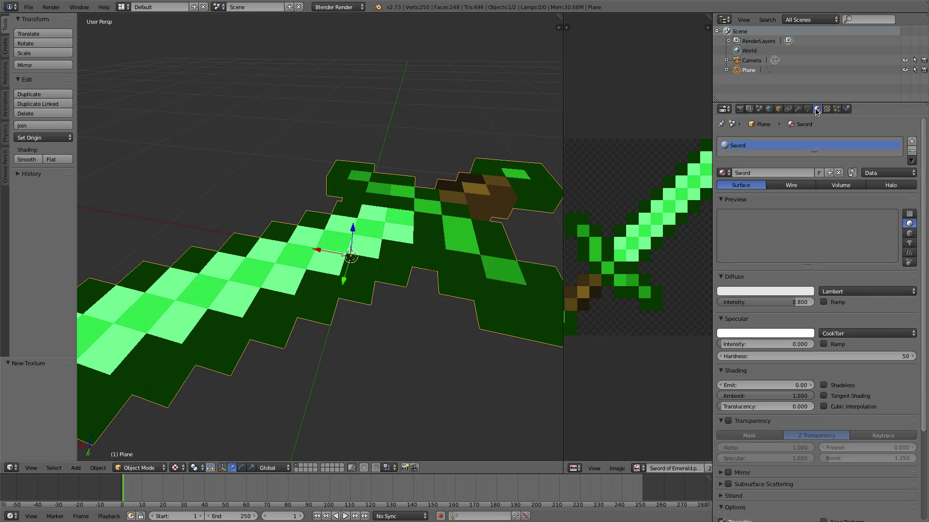
left_click(765, 291)
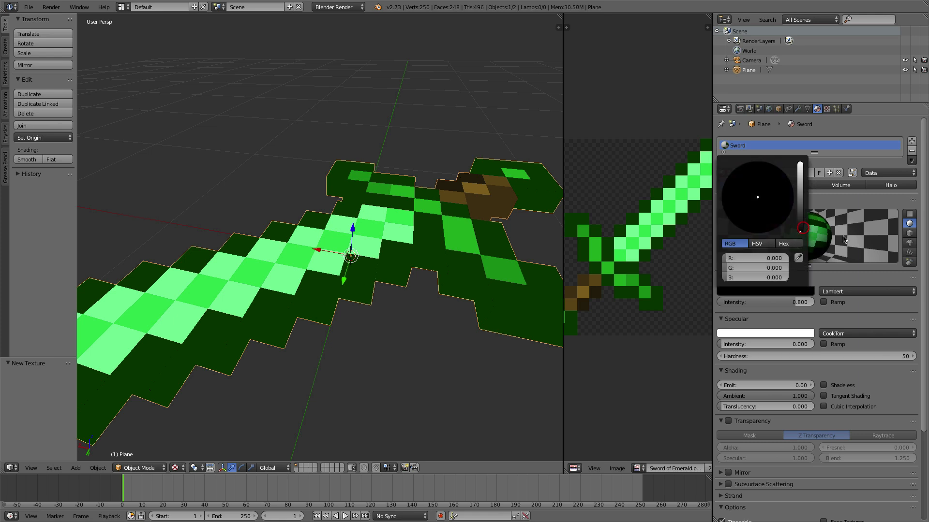
left_click(826, 109)
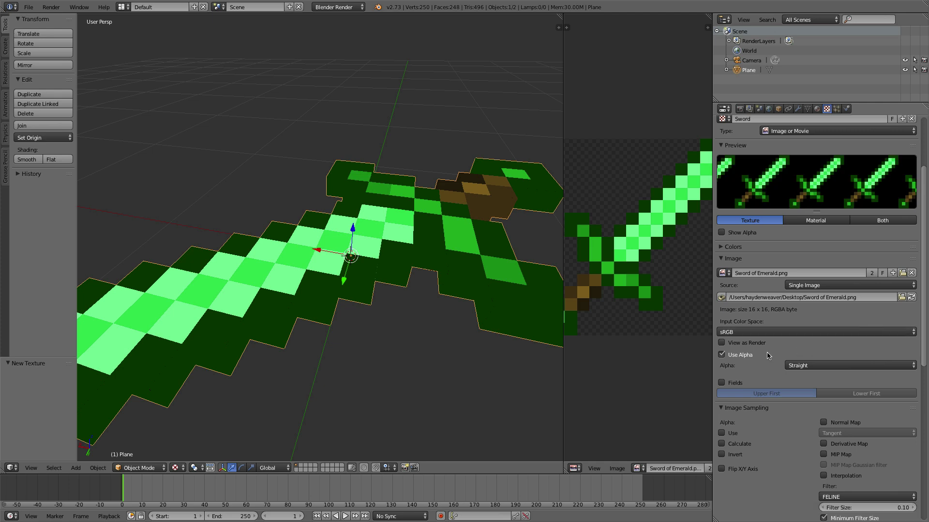
left_click(722, 258)
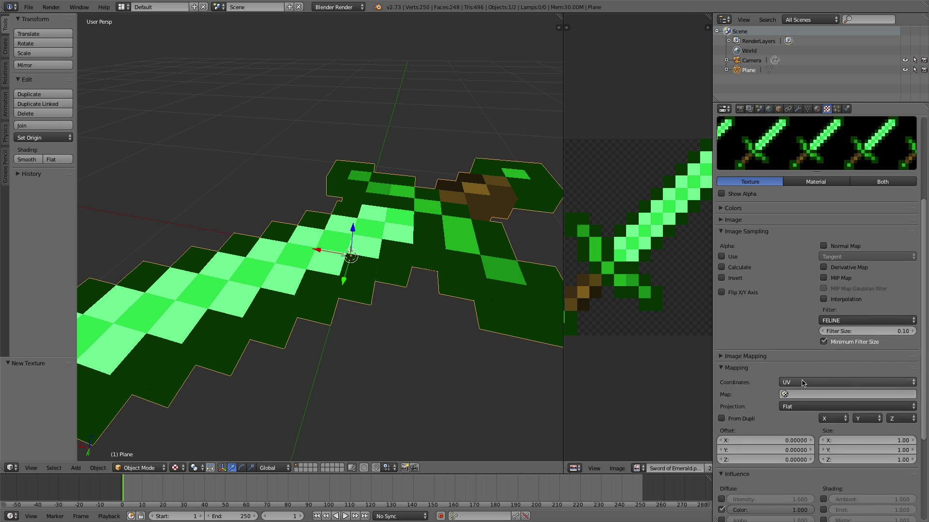
left_click(847, 395)
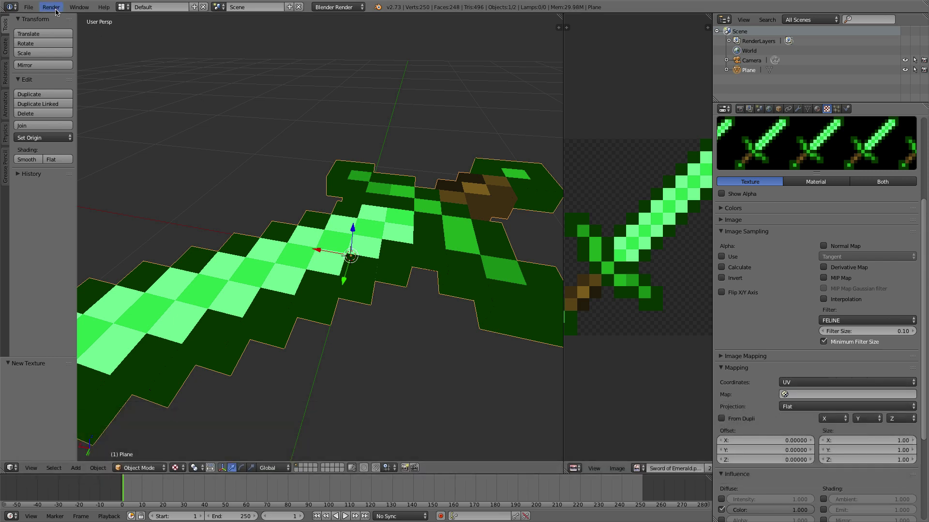
- Inspect the sword handle and switch the Properties editor to the Sword material
left_click(50, 6)
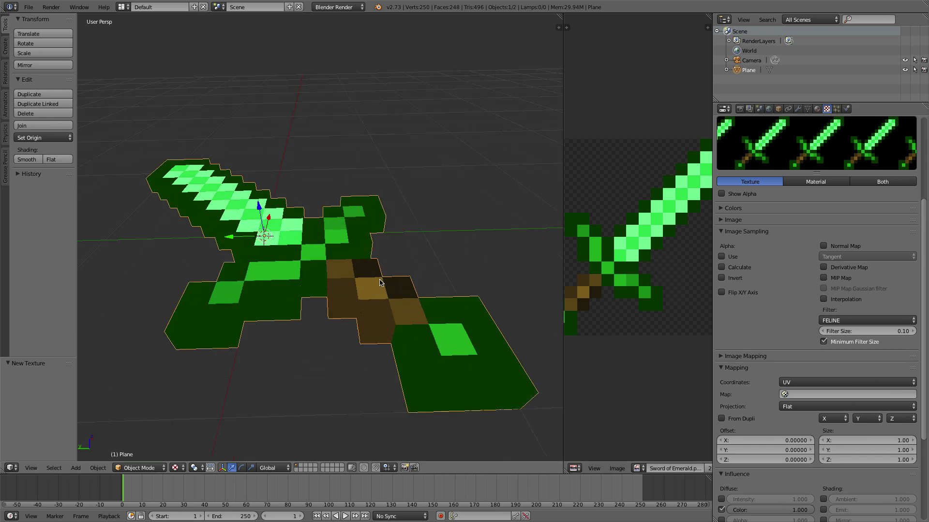
mouse_move(378, 284)
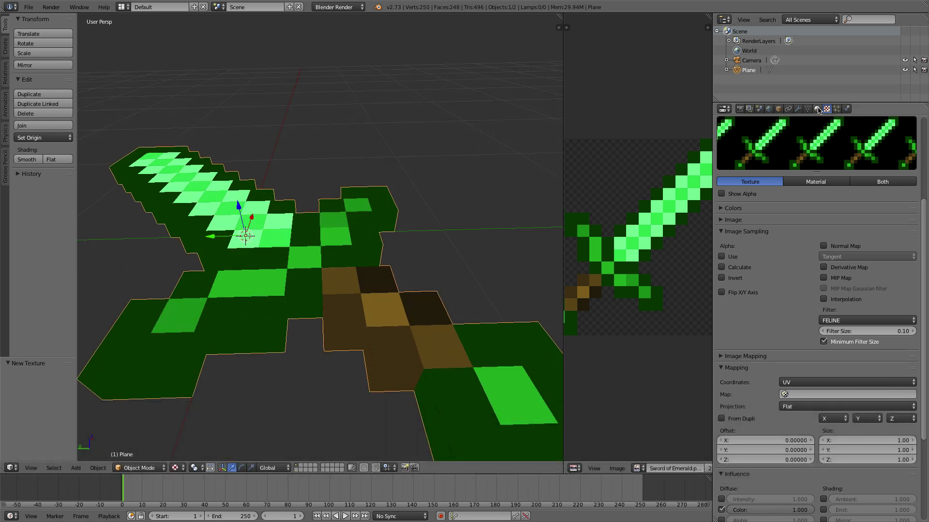
left_click(816, 108)
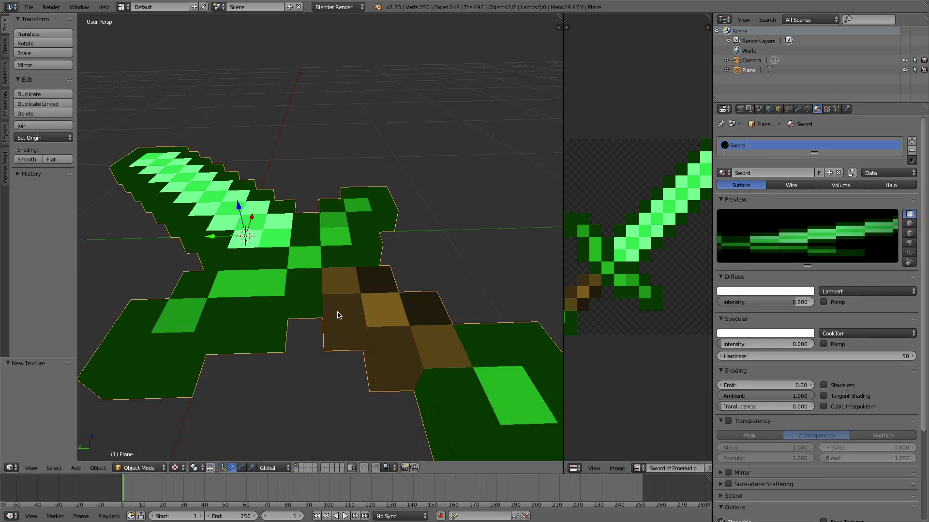
- In Edit Mode, create a mirror-enabled Sword.001 material and assign it to the handle faces
key("Tab")
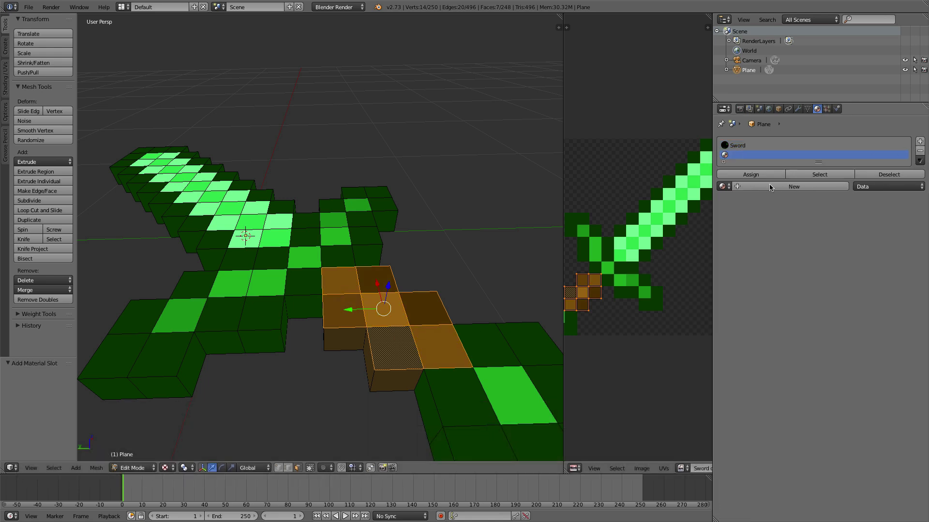
left_click(793, 186)
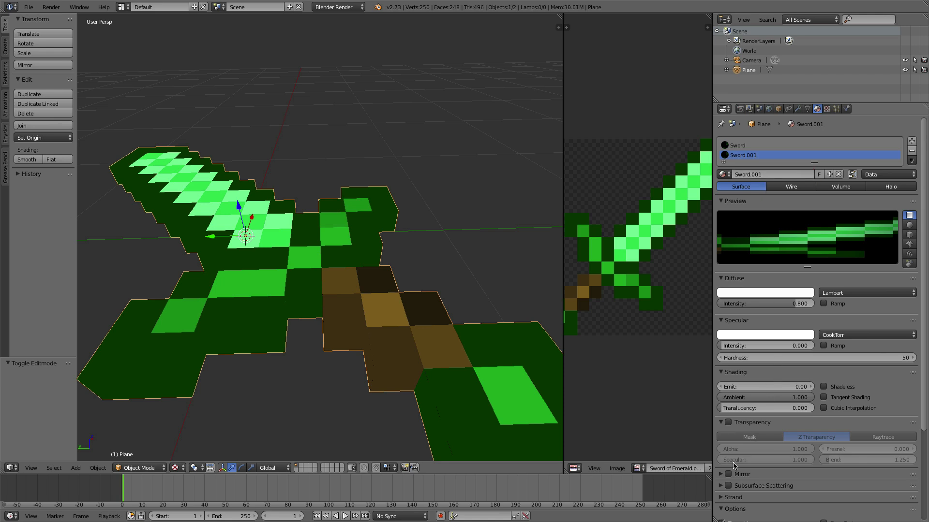
left_click(721, 474)
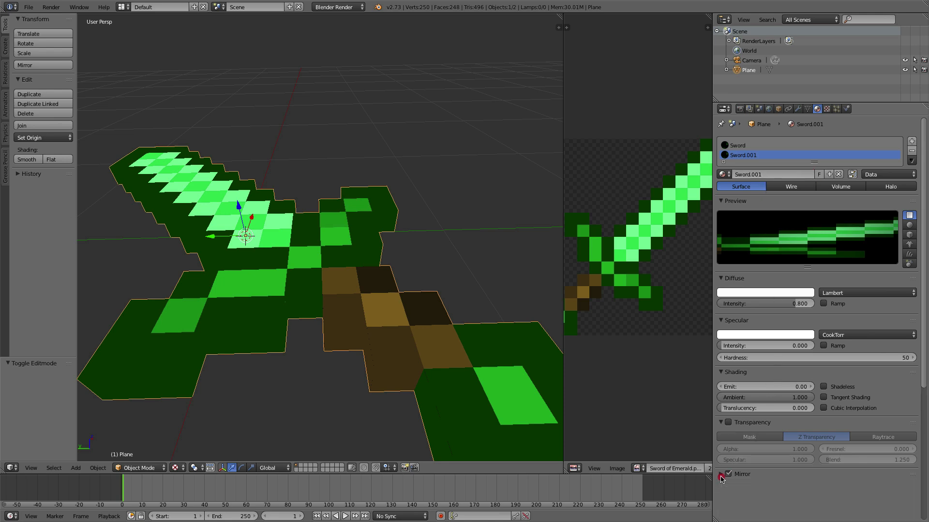
key("Tab")
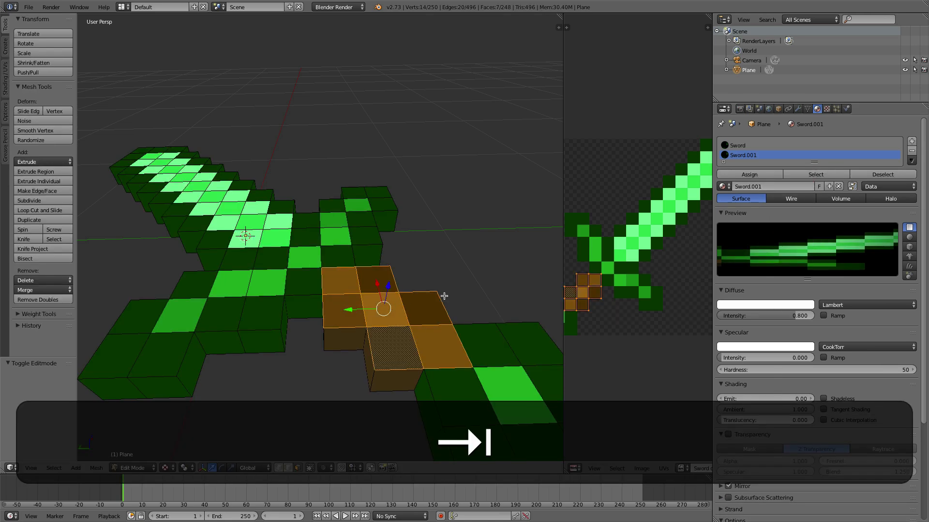
key("z")
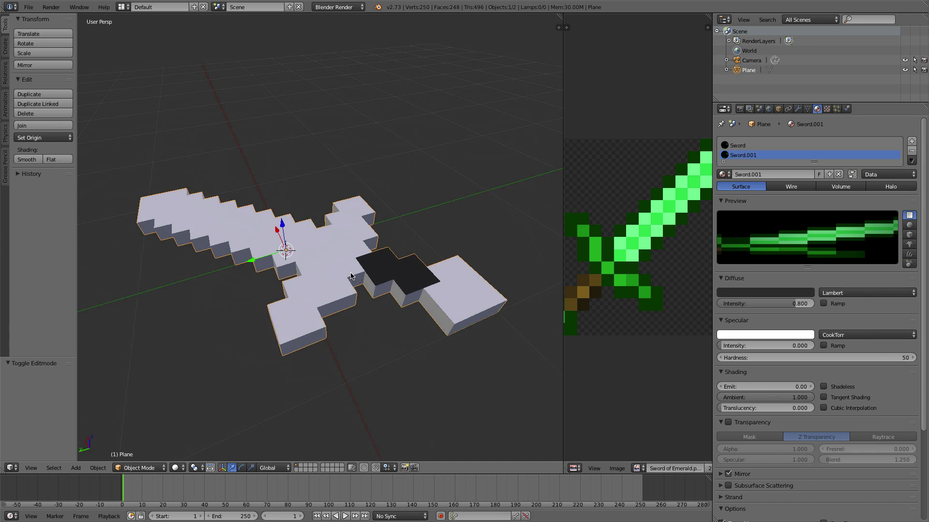
mouse_move(391, 296)
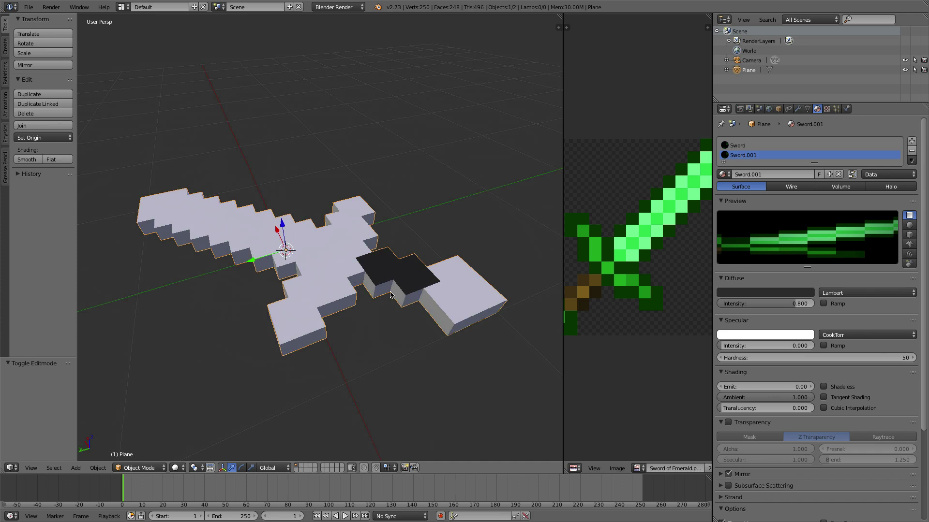